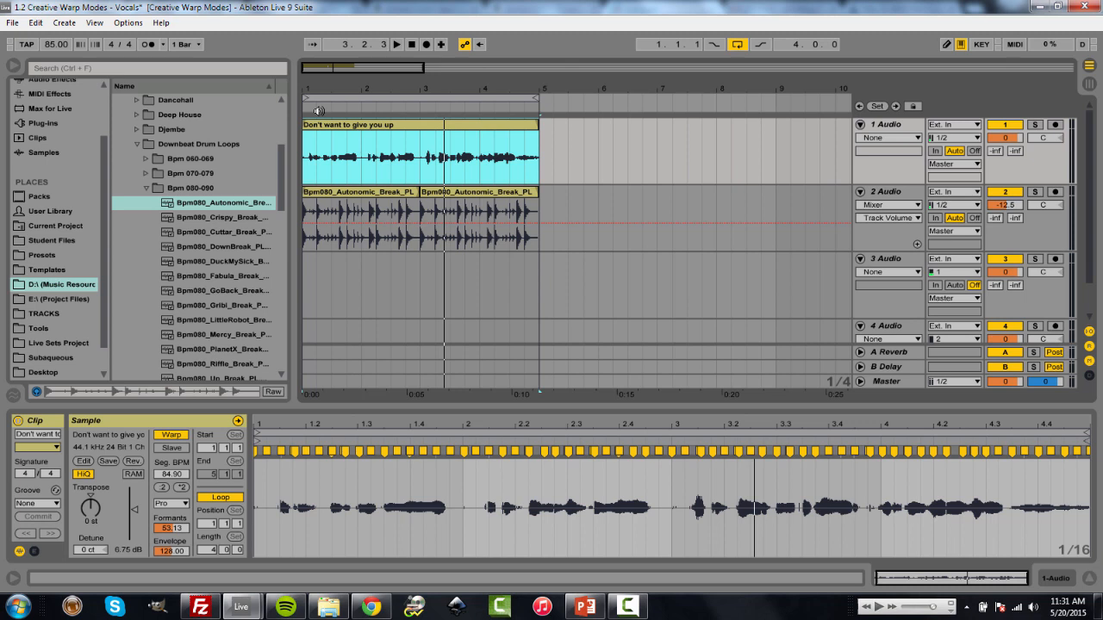
Step: Choose Complex Pro as the vocal clip's warp mode from the Sample box's warping list
click(396, 45)
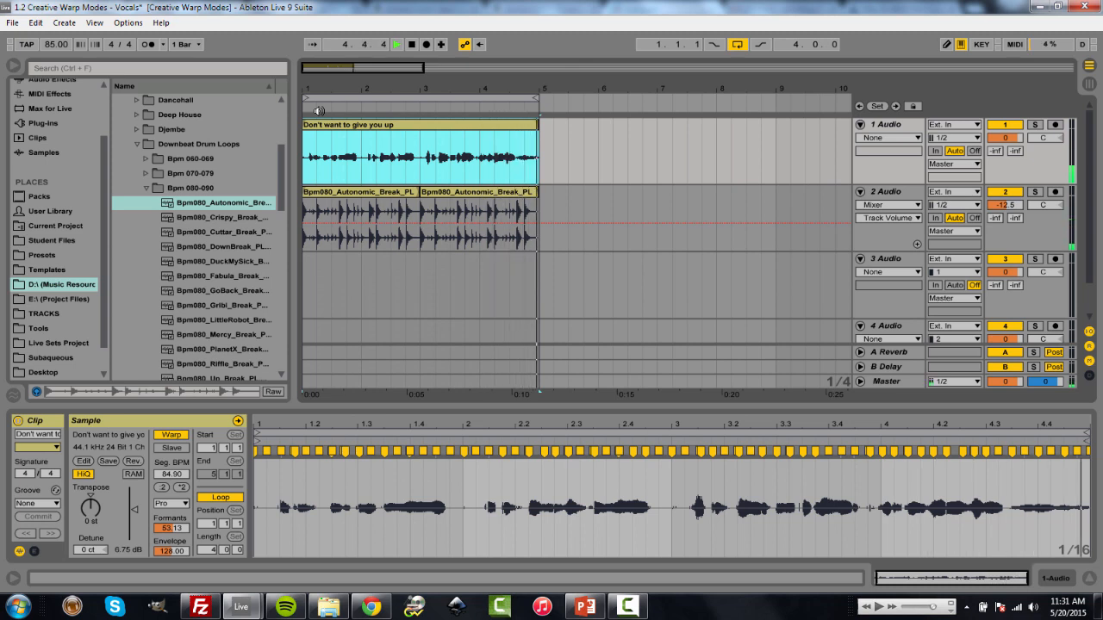
click(397, 45)
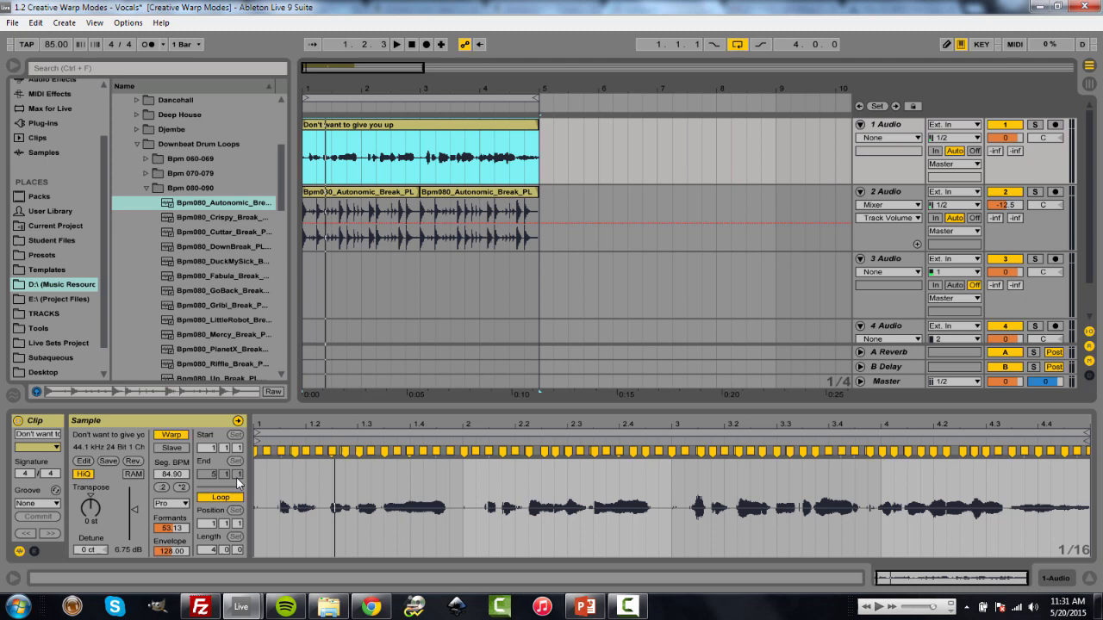
mouse_move(180, 513)
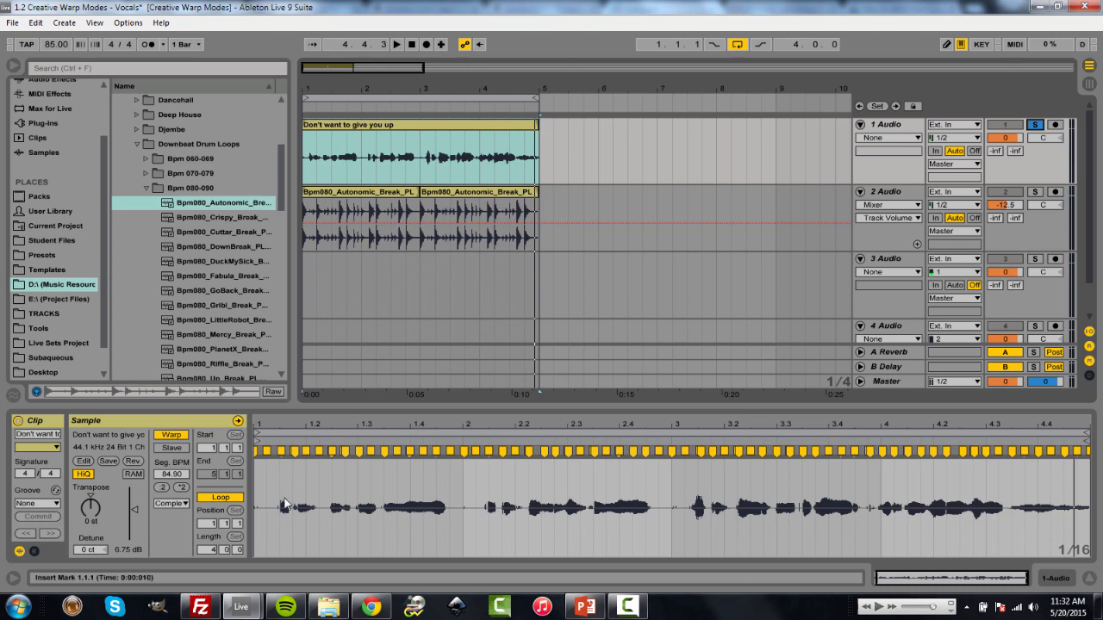
mouse_move(503, 493)
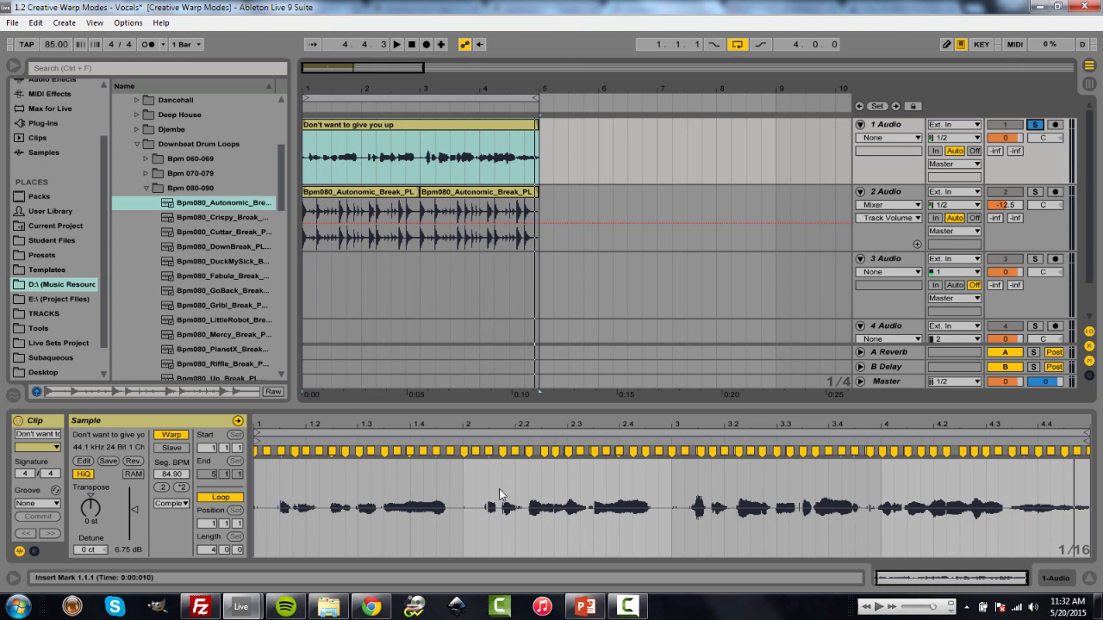
click(171, 503)
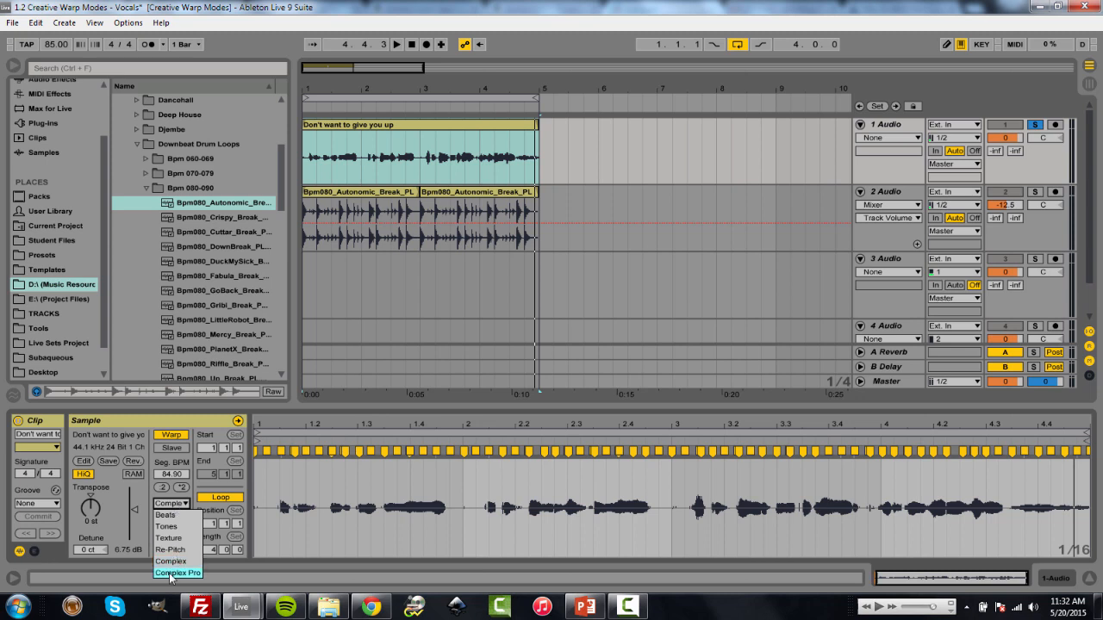
click(177, 572)
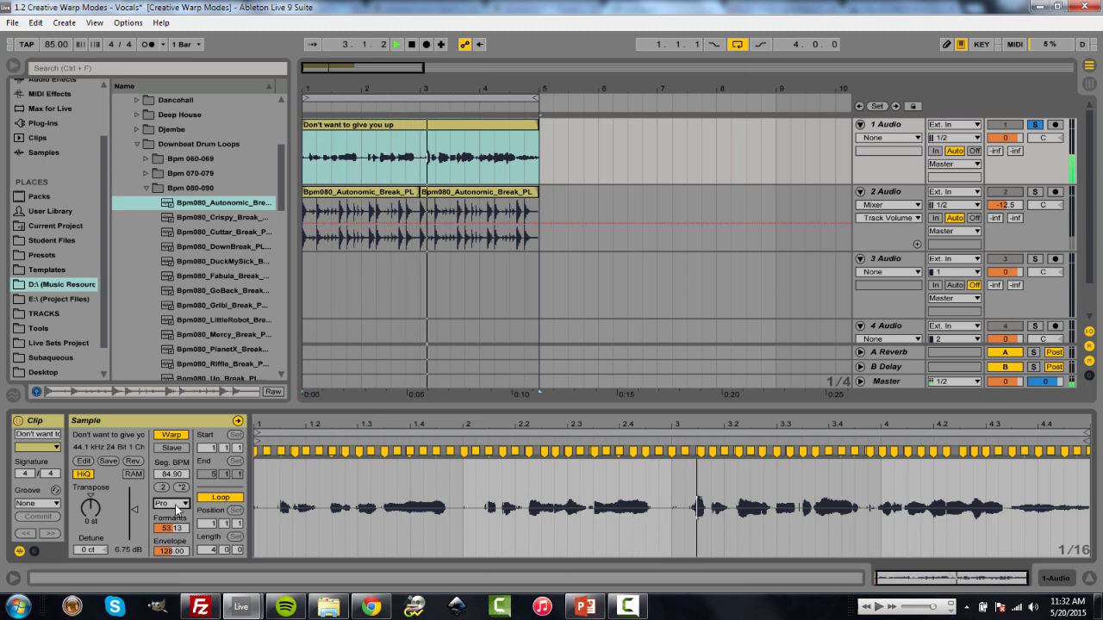
click(172, 504)
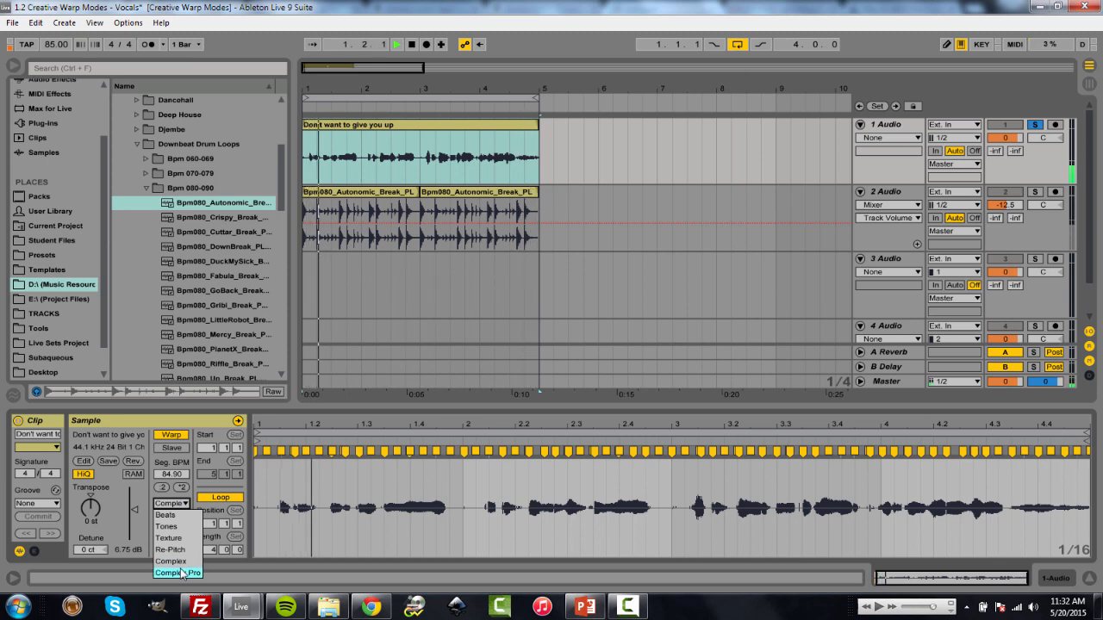
click(176, 572)
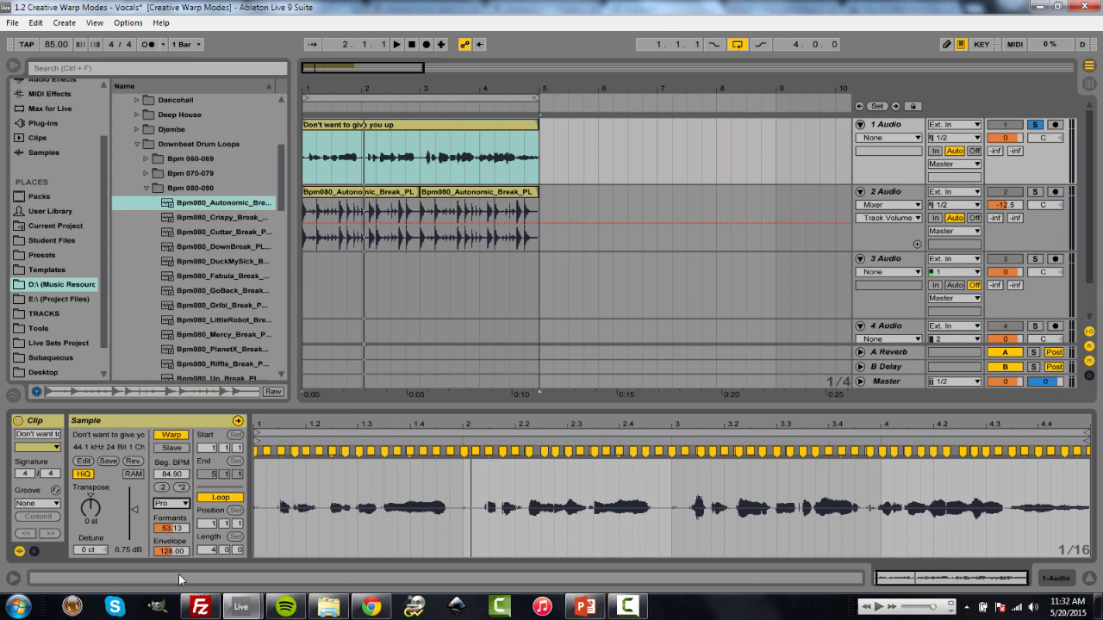
Step: Lower the warped vocal clip's Transpose knob to -7 semitones
click(170, 503)
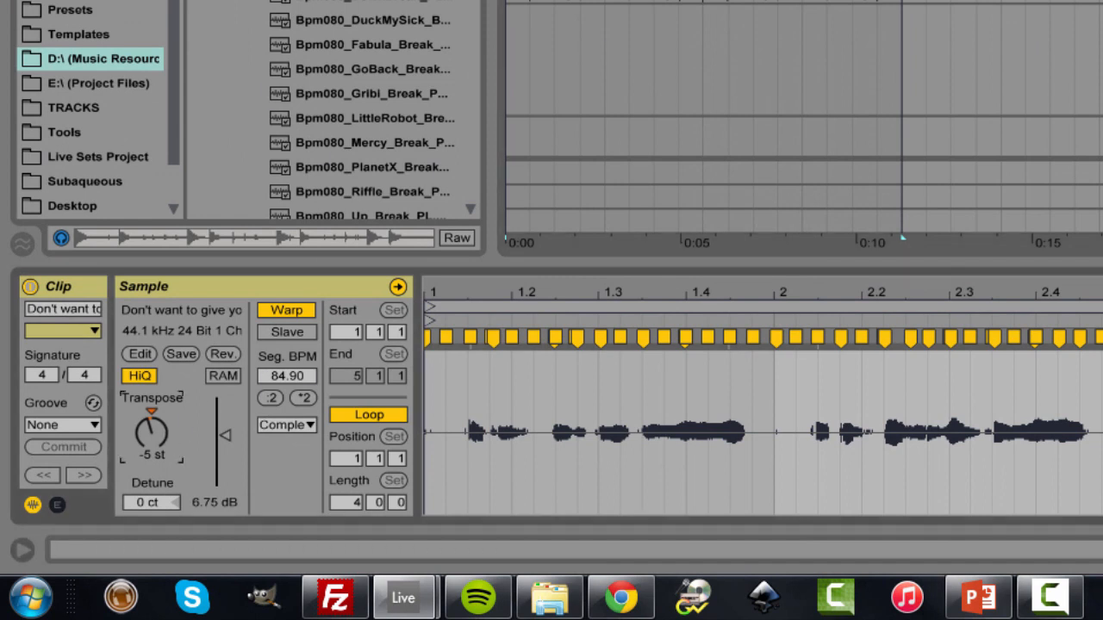
drag(154, 434, 154, 444)
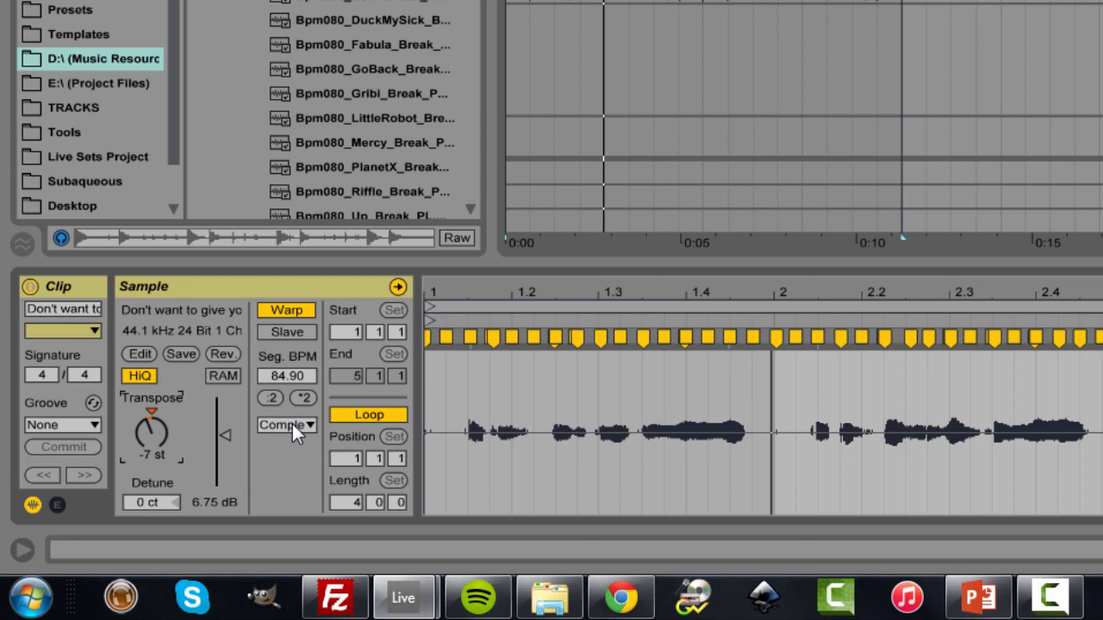
Step: Try formant amounts around 43, 77 and 66 on the Complex Pro vocal, settling near 58.6
click(286, 424)
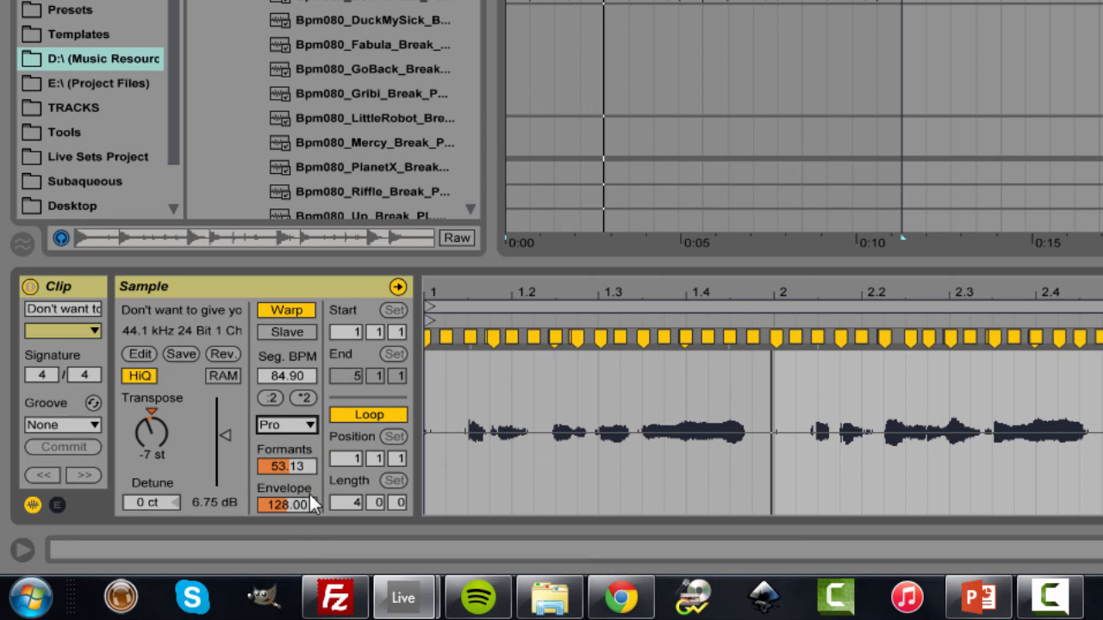
mouse_move(293, 517)
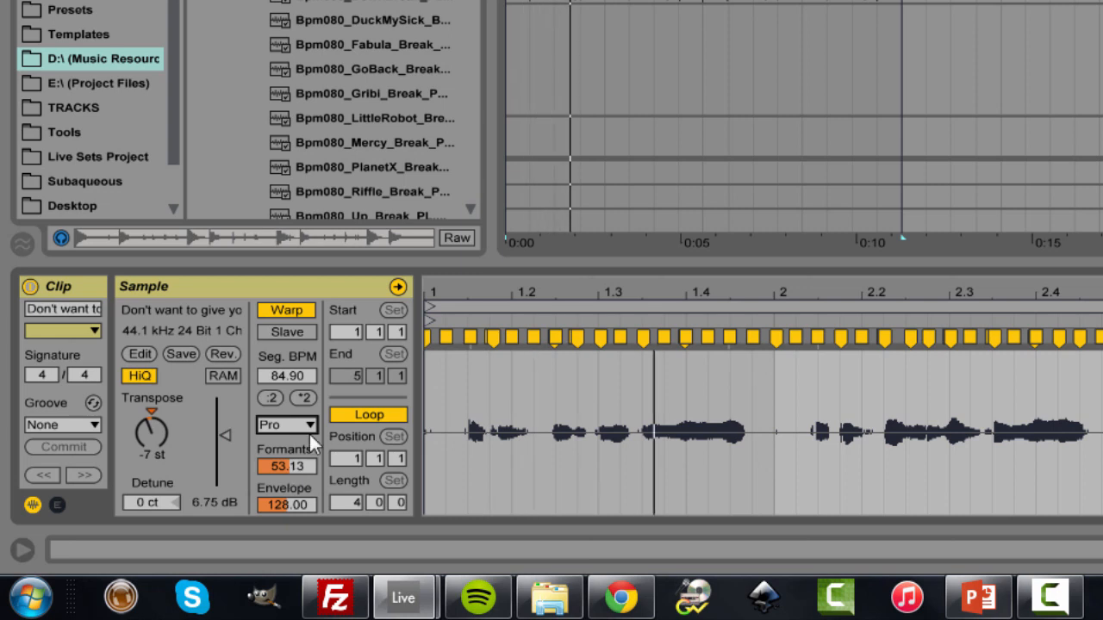
click(286, 423)
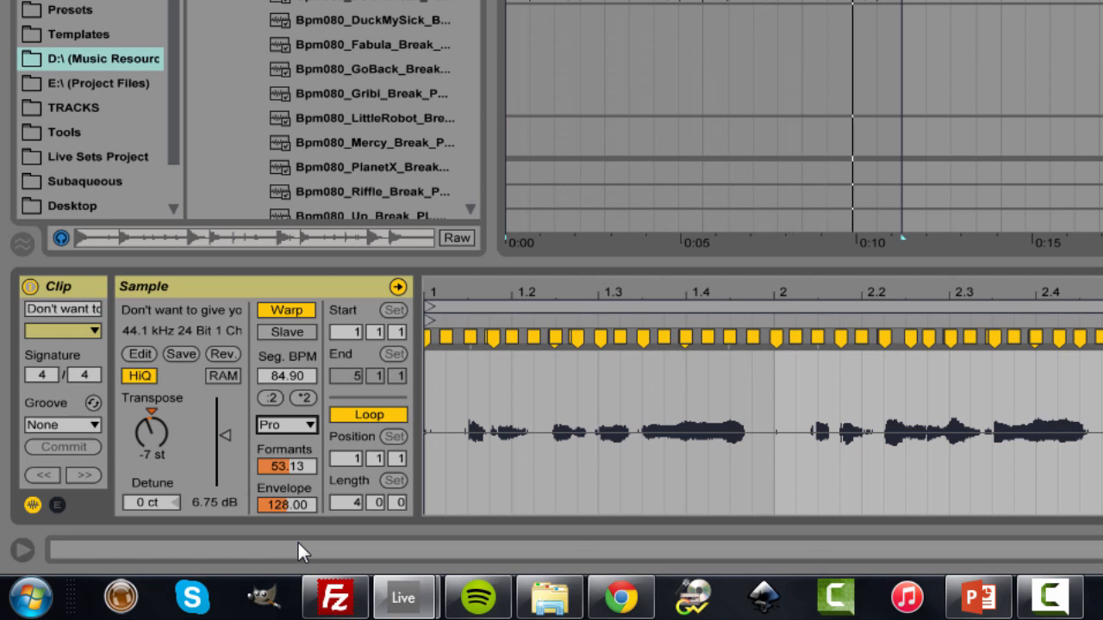
mouse_move(267, 479)
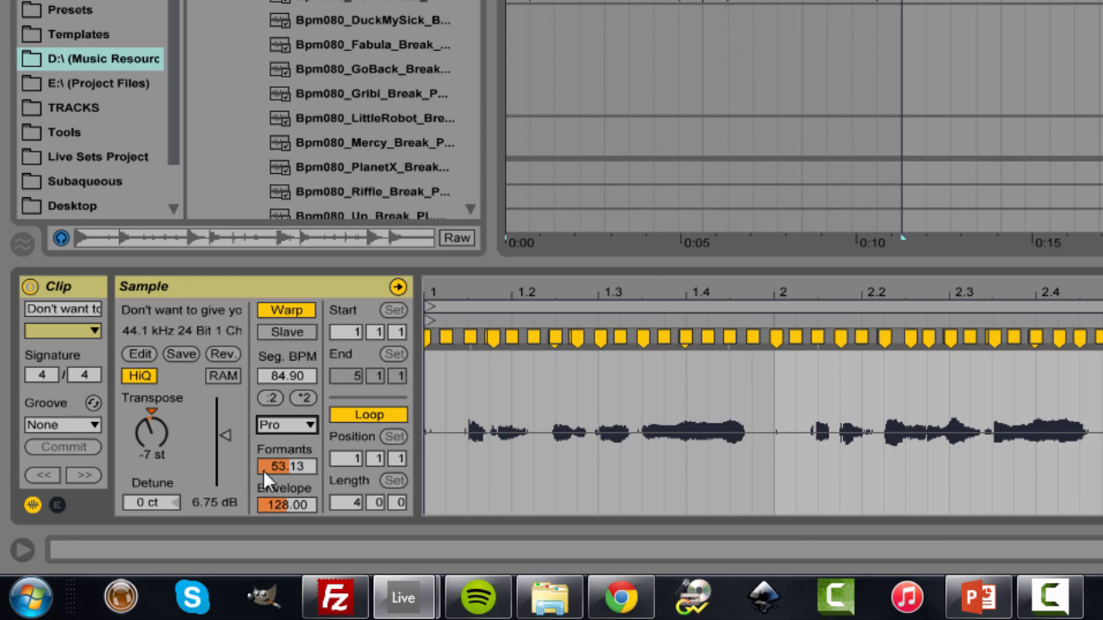
drag(286, 465, 286, 479)
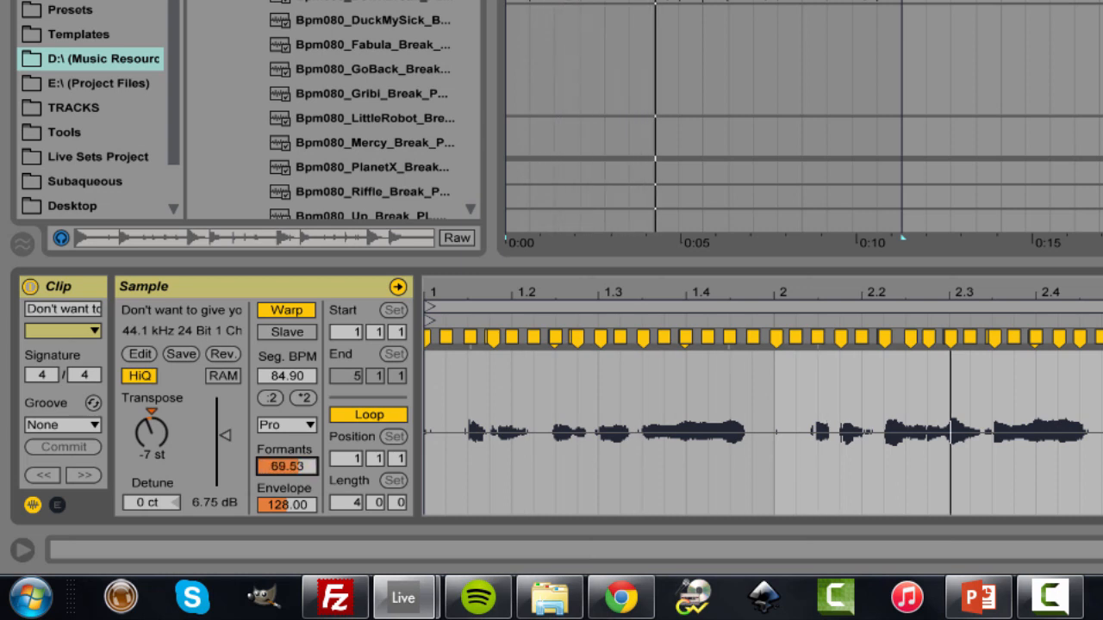
drag(286, 465, 286, 482)
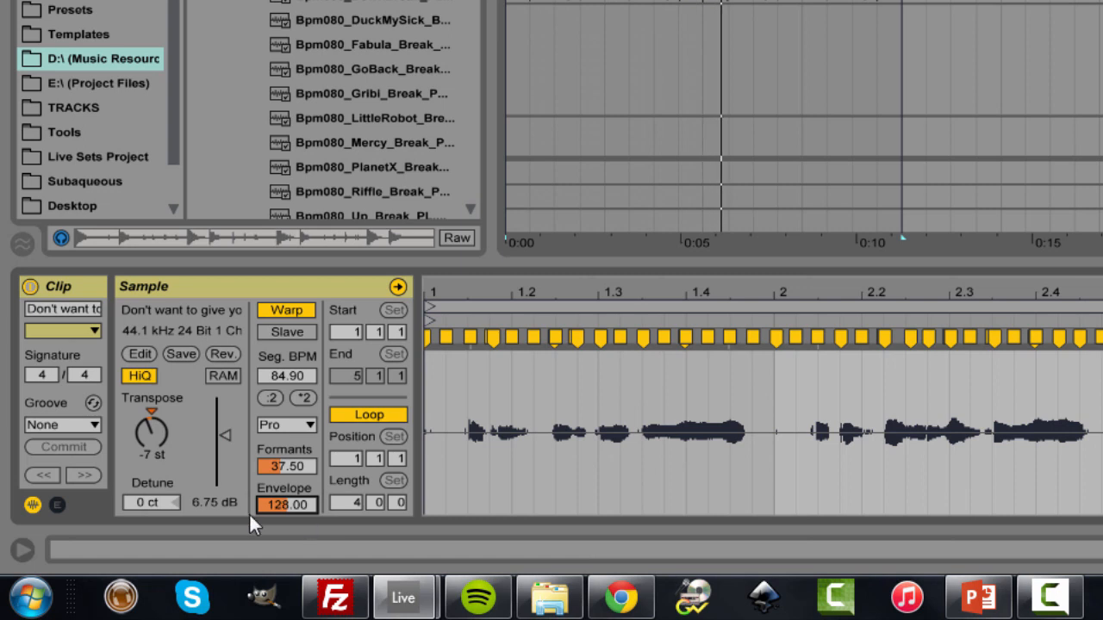
drag(286, 465, 286, 457)
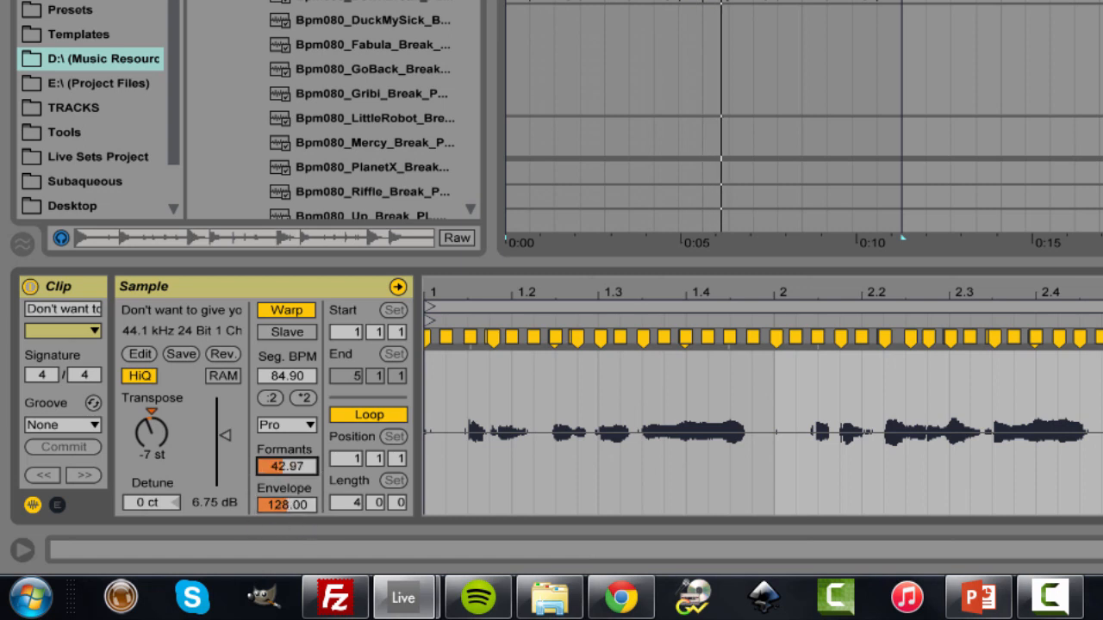
drag(286, 465, 286, 431)
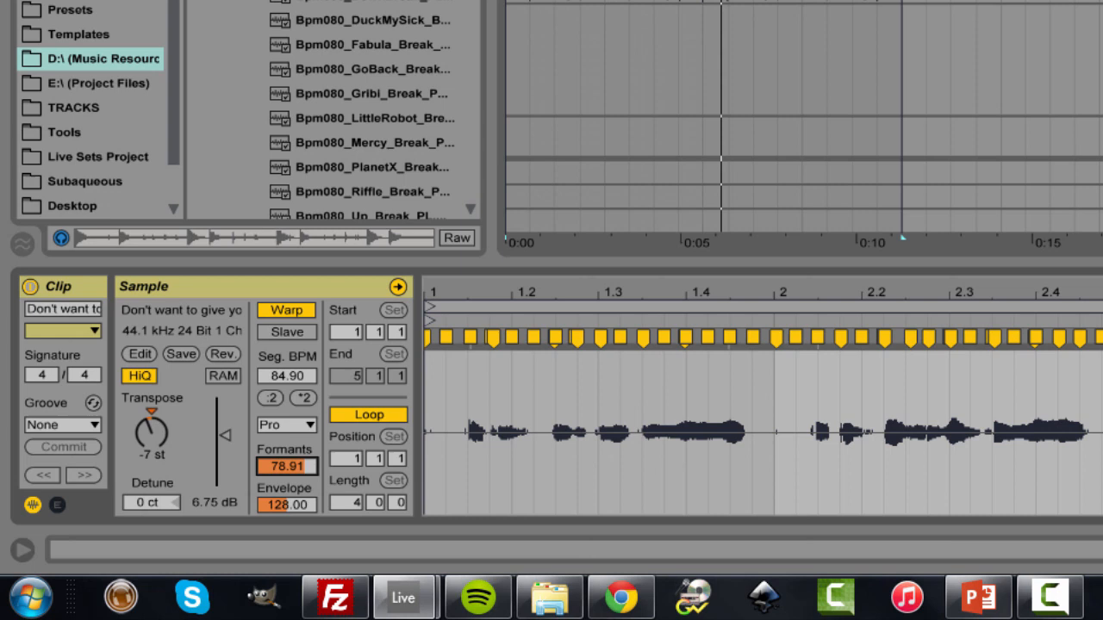
drag(286, 465, 286, 473)
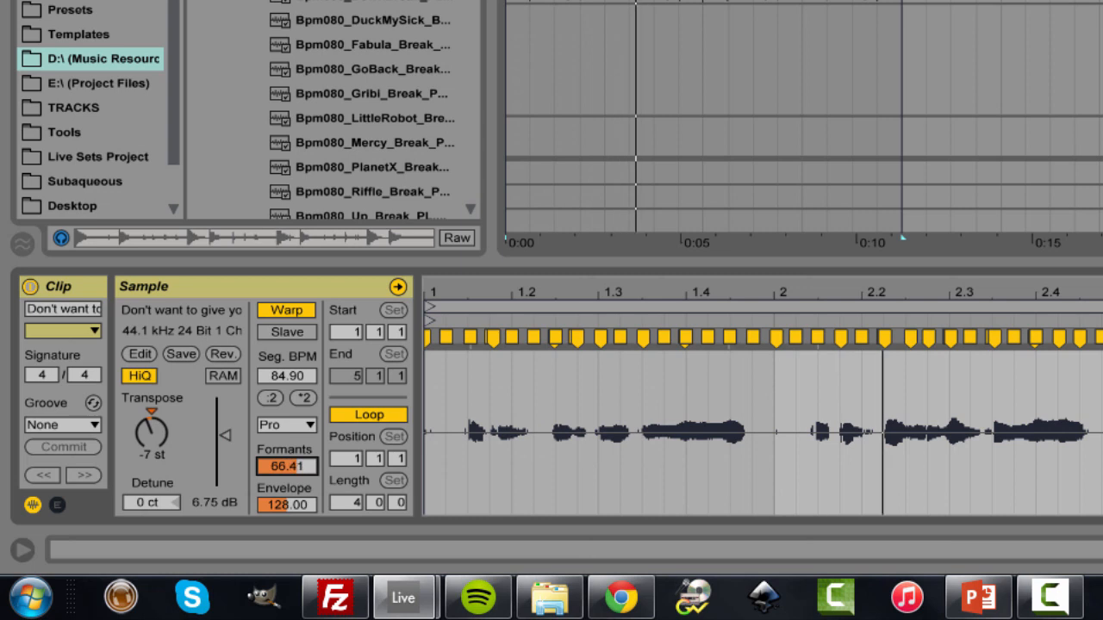
drag(286, 465, 286, 472)
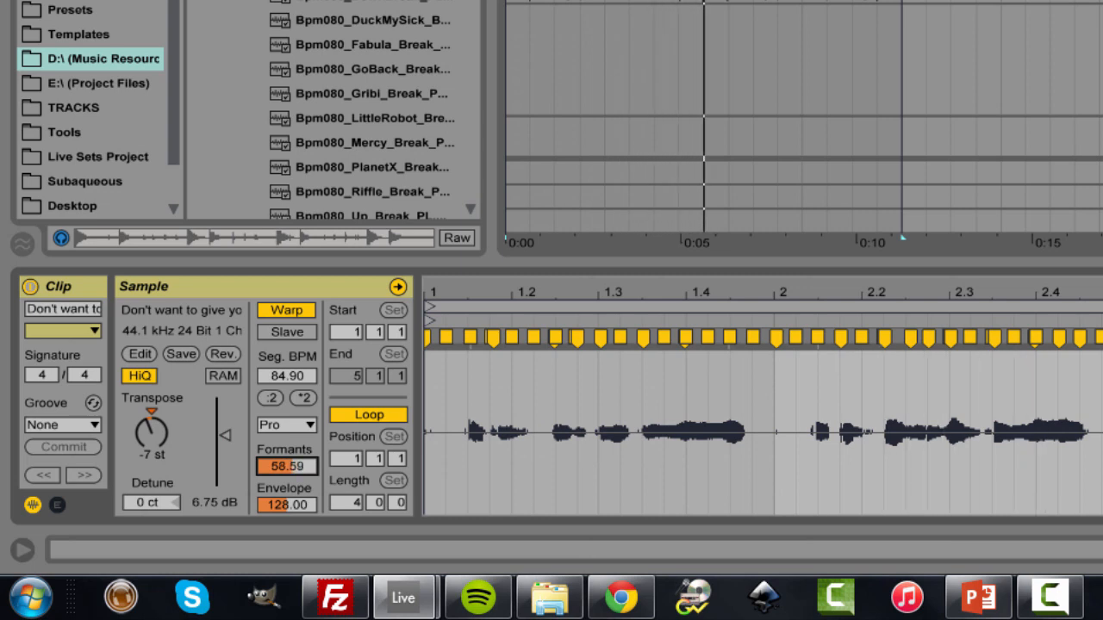
mouse_move(326, 521)
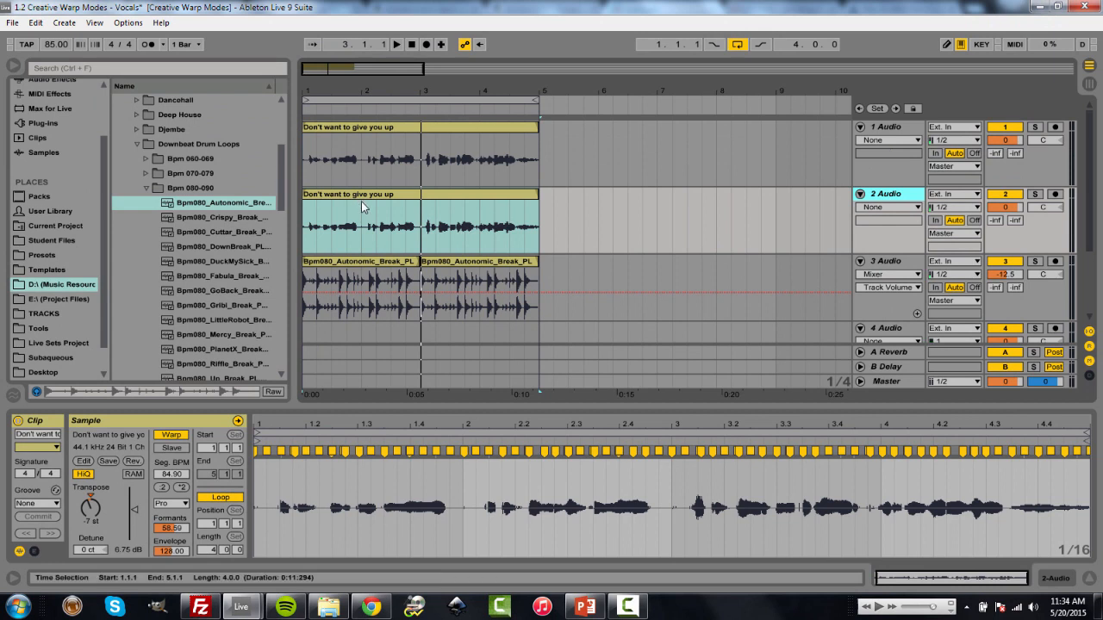
Step: Go back to the arrangement with the two vocal copies above the drum loop
click(362, 221)
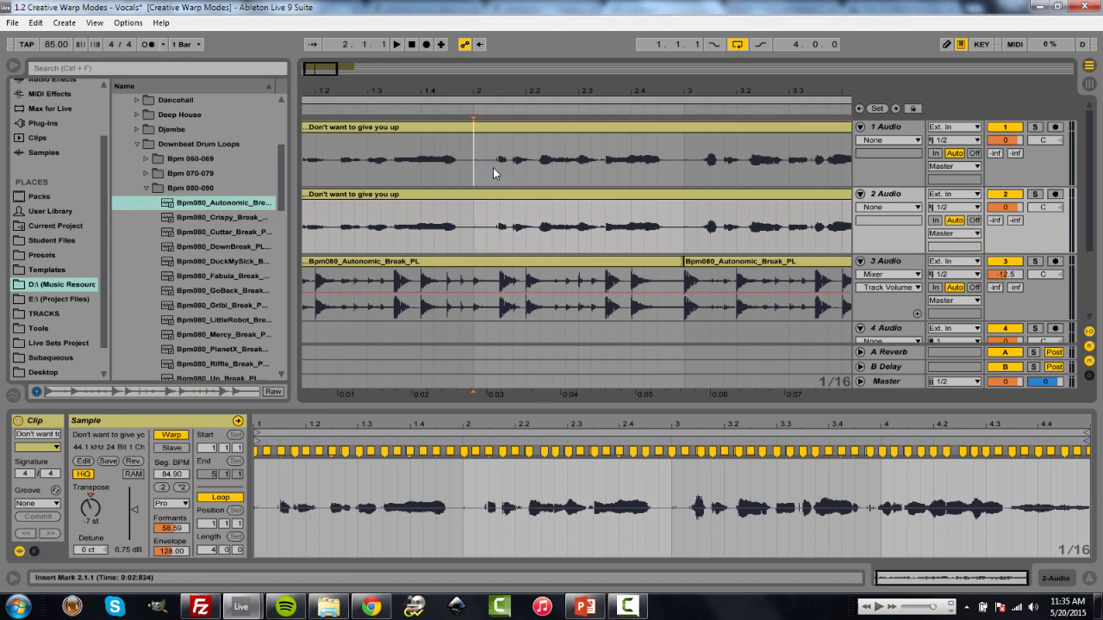
Step: Split the first vocal into short fragments and the second vocal into separate clips with Ctrl+E
drag(474, 159, 537, 158)
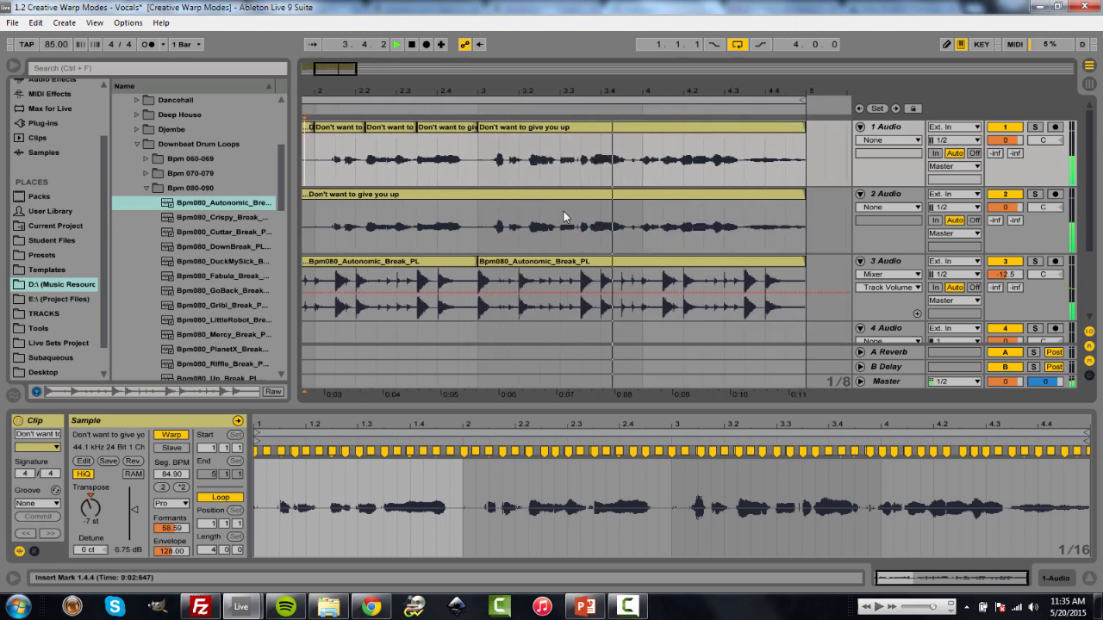
drag(554, 225, 634, 226)
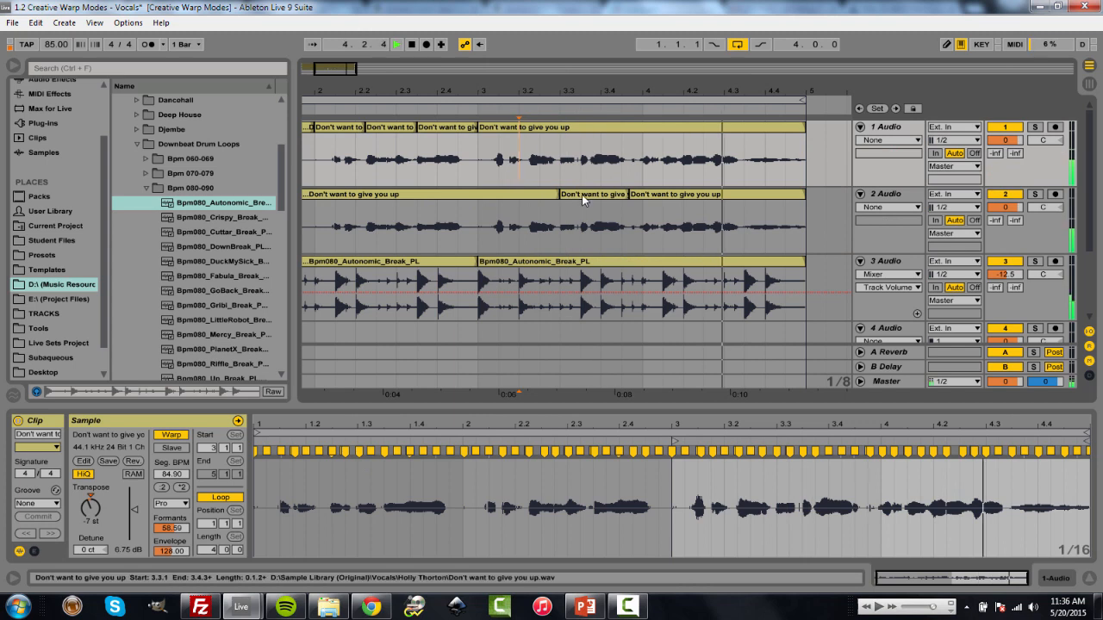
drag(560, 224, 629, 224)
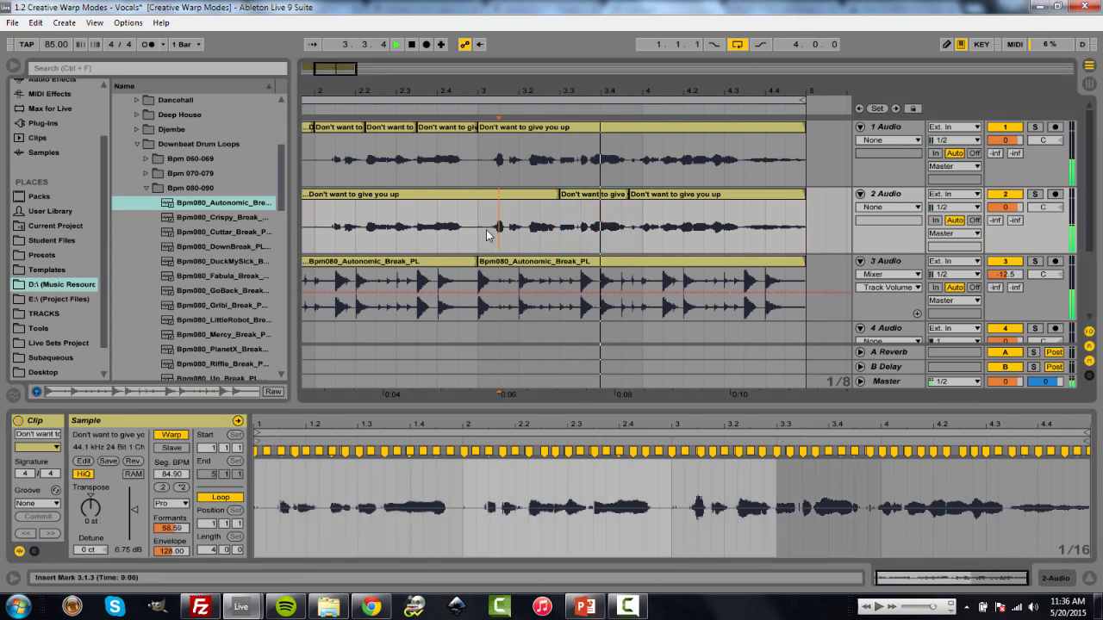
Step: Separate the last section of the track 2 vocal into its own clip
drag(740, 222, 784, 223)
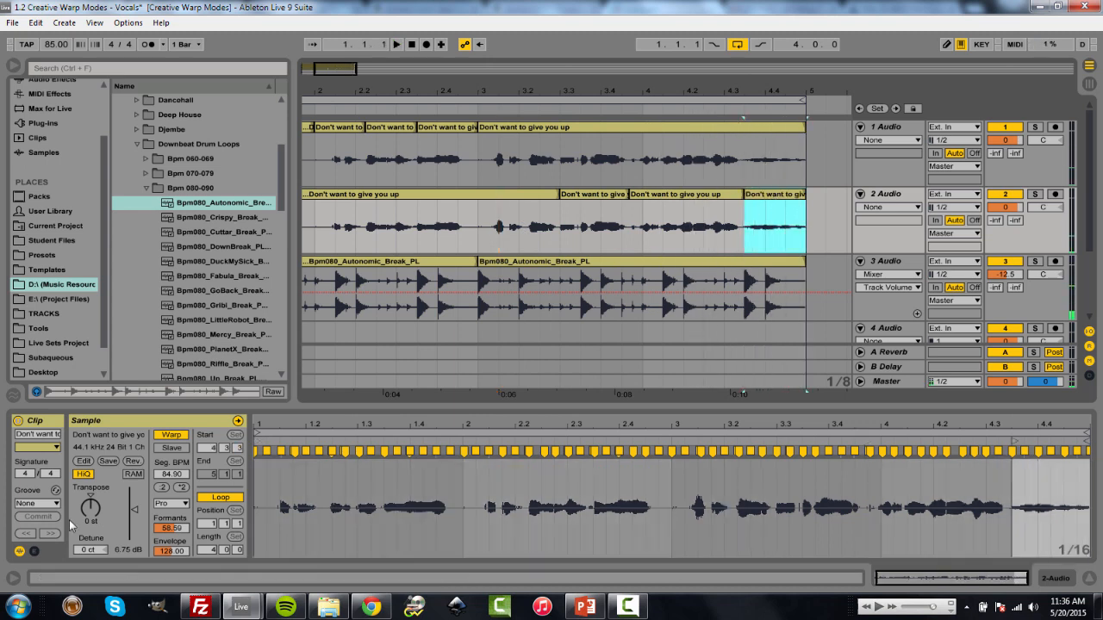
drag(90, 508, 86, 517)
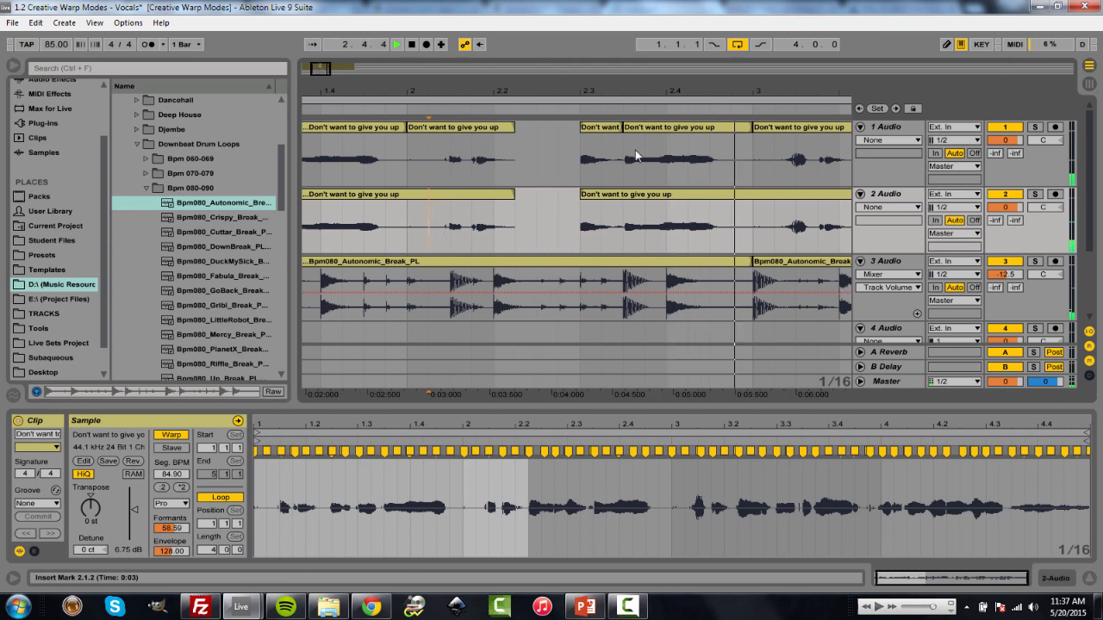
Step: Select a vocal clip on track 1 for copying to later bars over the drum loop
click(663, 158)
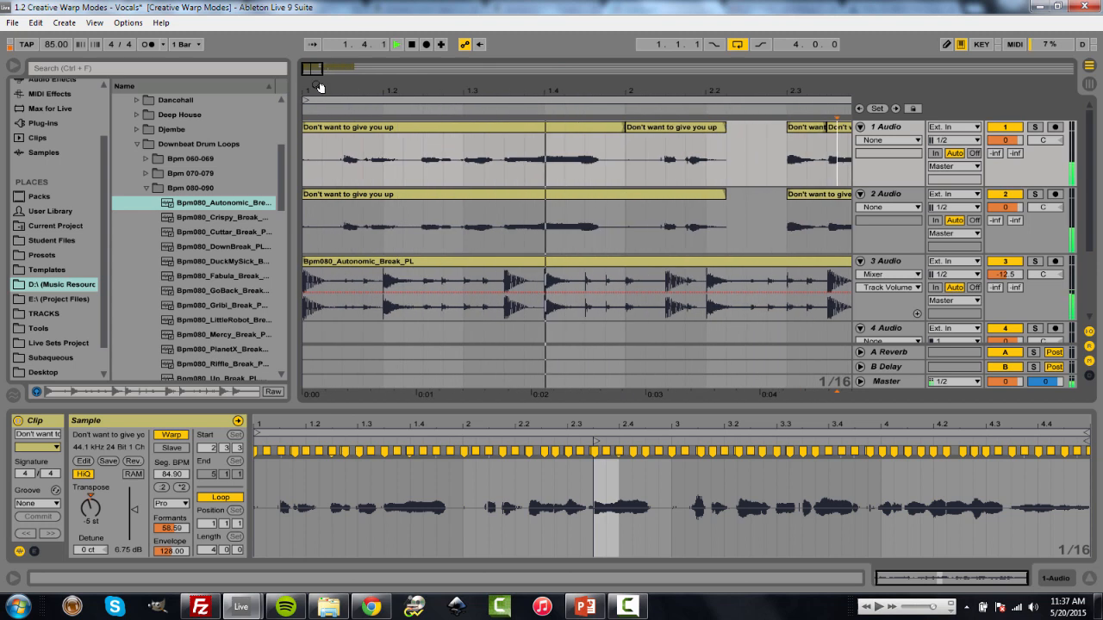
Step: Slice the opening of the track 1 vocal into tiny stutters and browse a slice's warp modes
drag(336, 159, 388, 158)
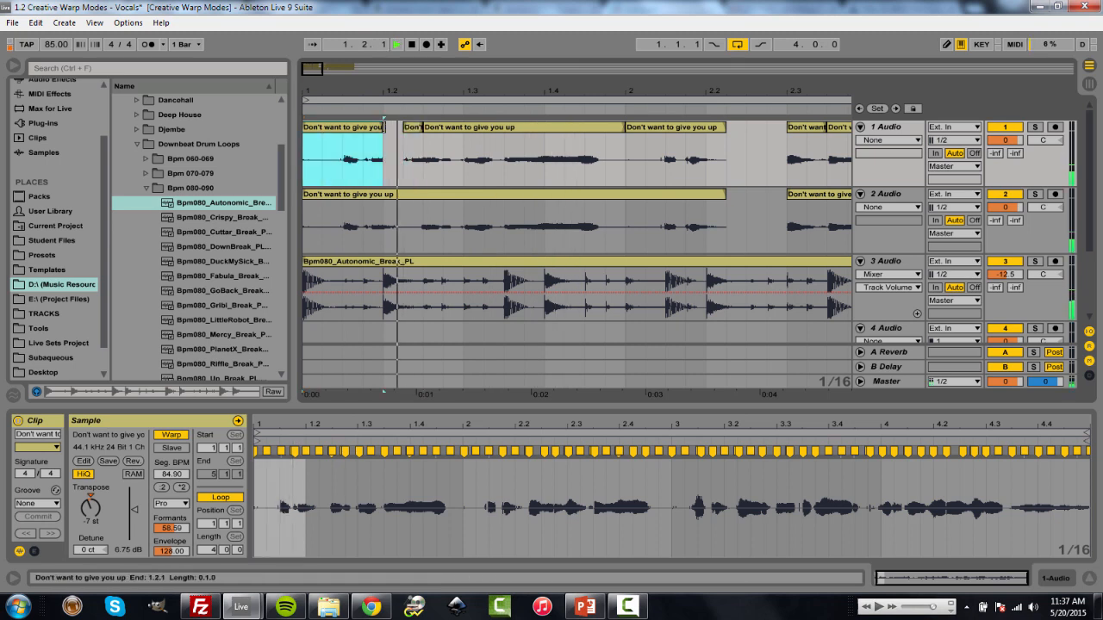
click(393, 152)
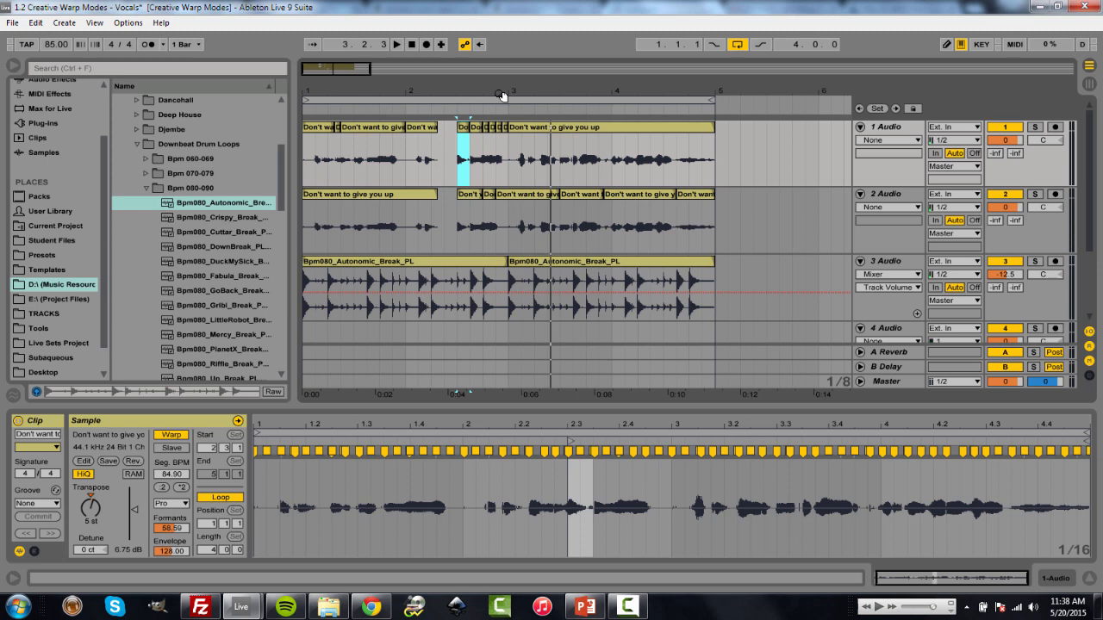
click(169, 503)
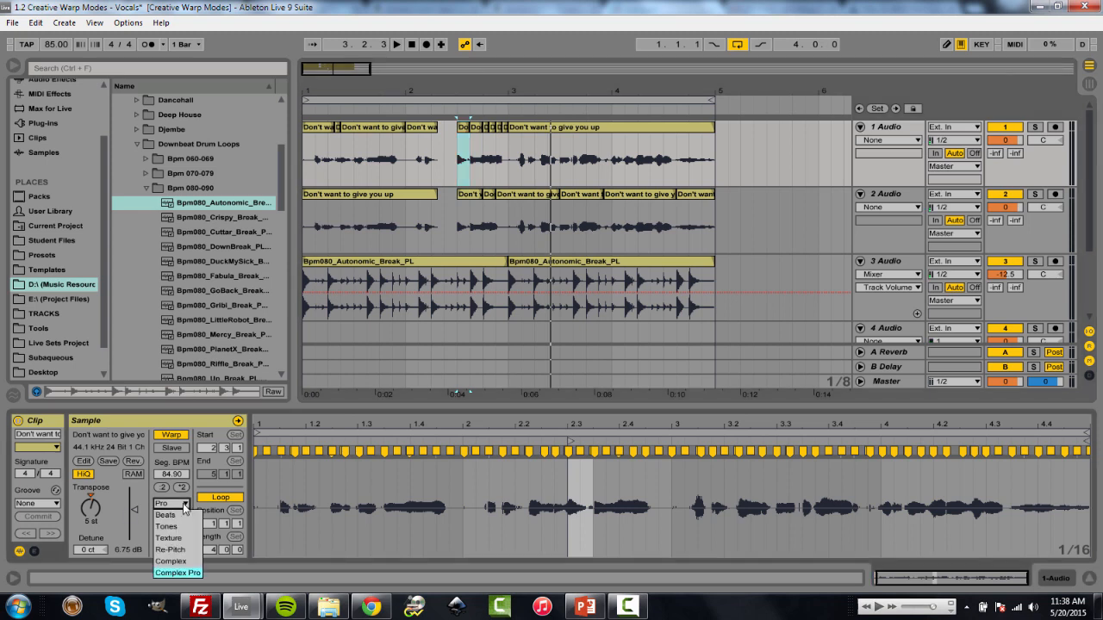